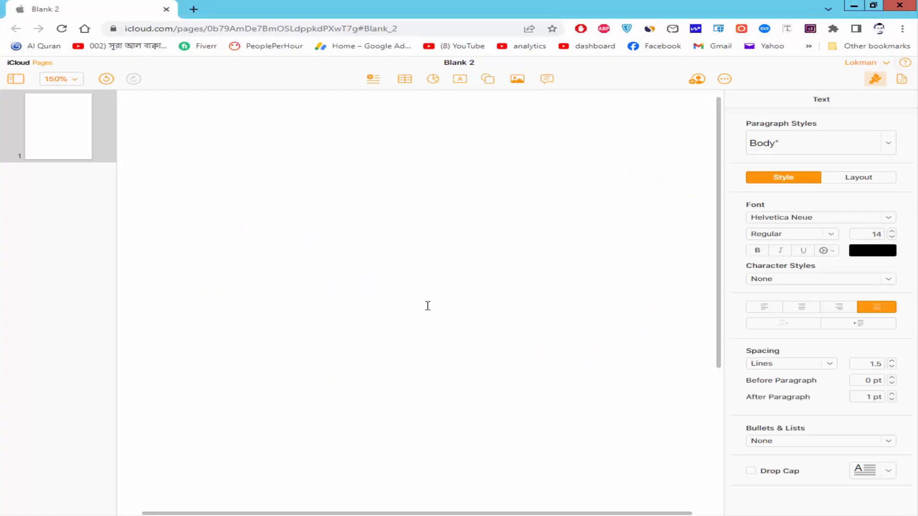
Insert a plain 5-row, 4-column table without headers at the top of the page.
click(168, 177)
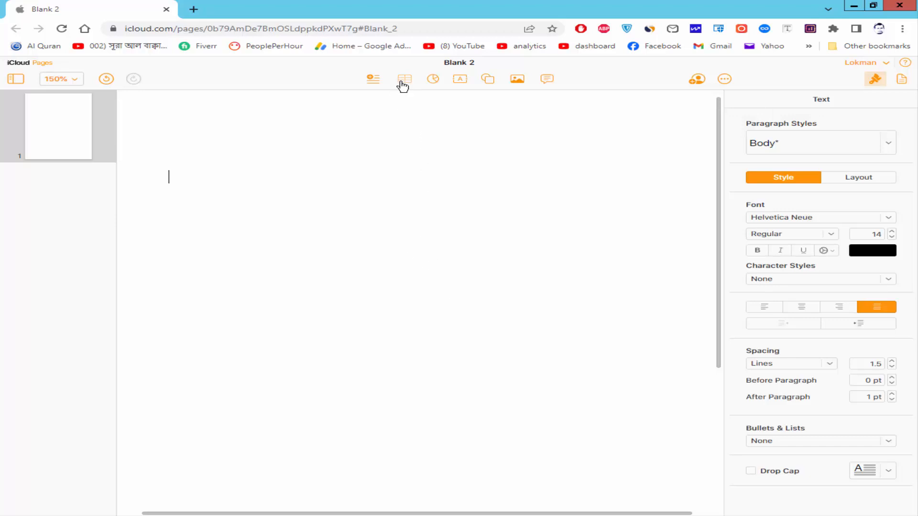
click(404, 78)
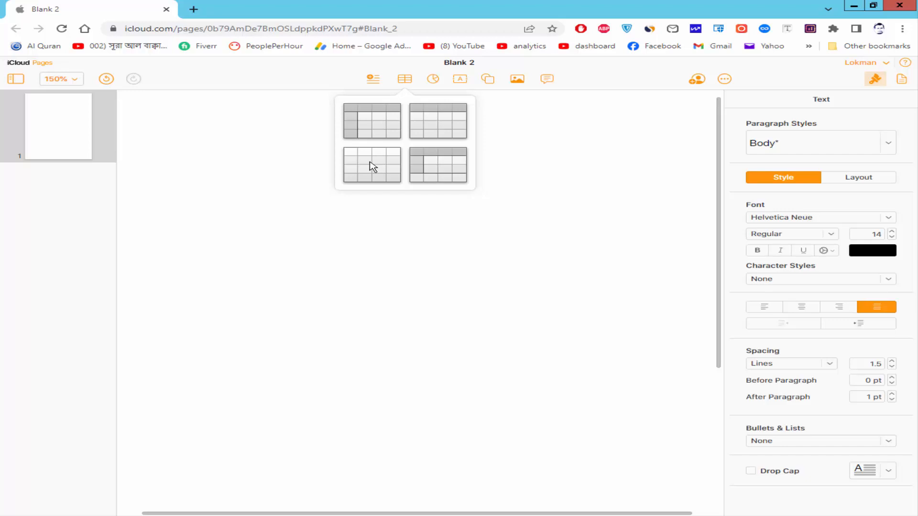
mouse_move(372, 166)
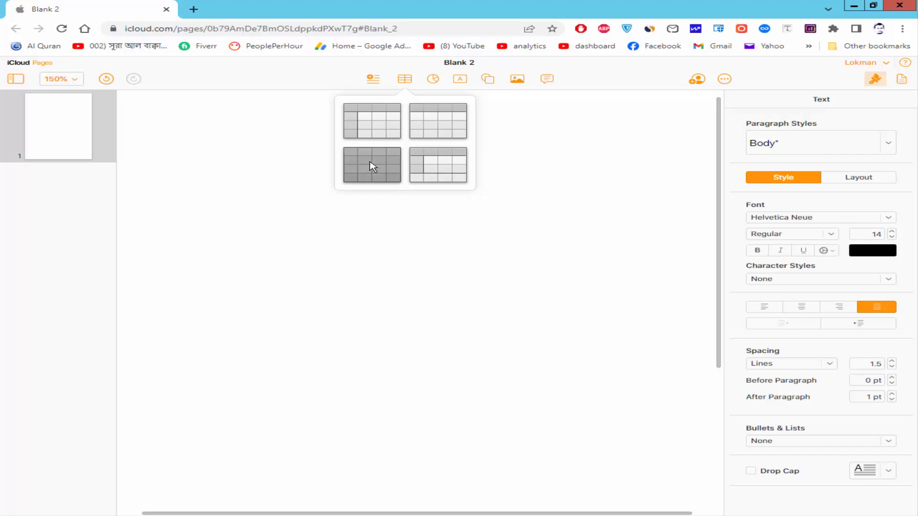
click(372, 164)
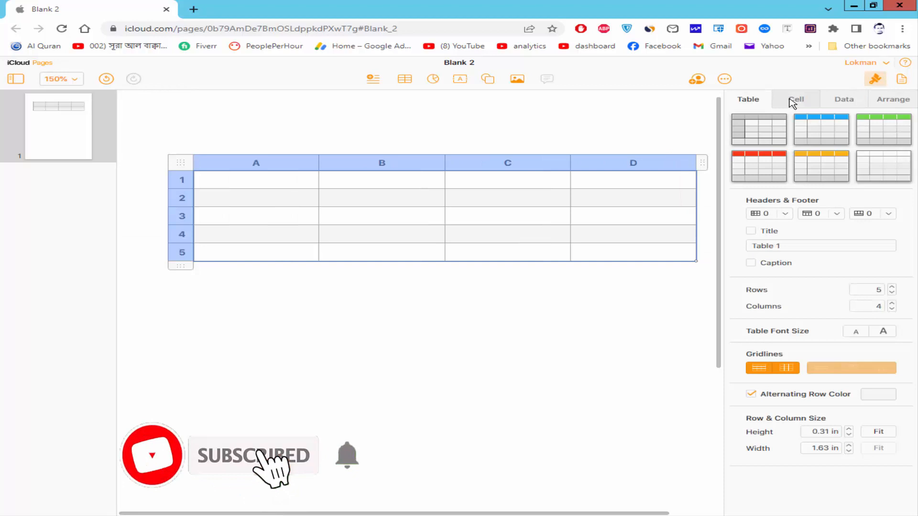
Merge all cells of the first table with Merge Cells into one box.
click(796, 99)
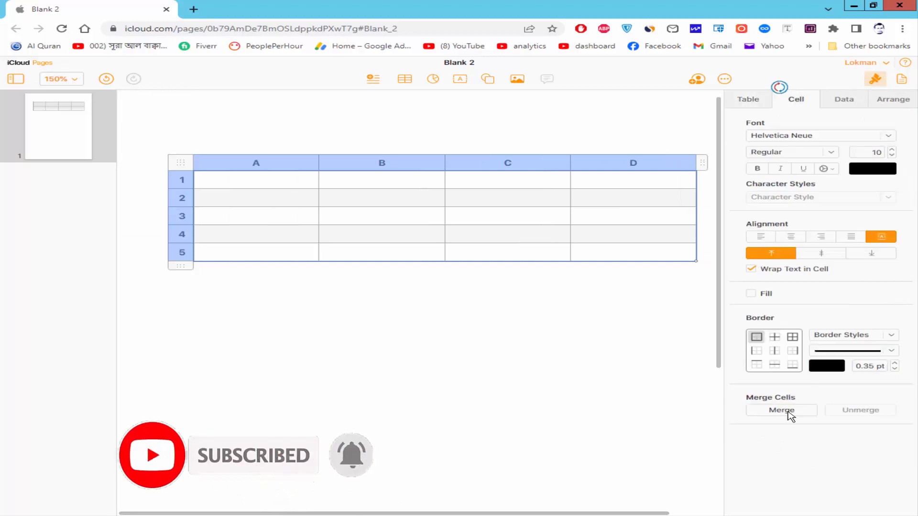
click(781, 410)
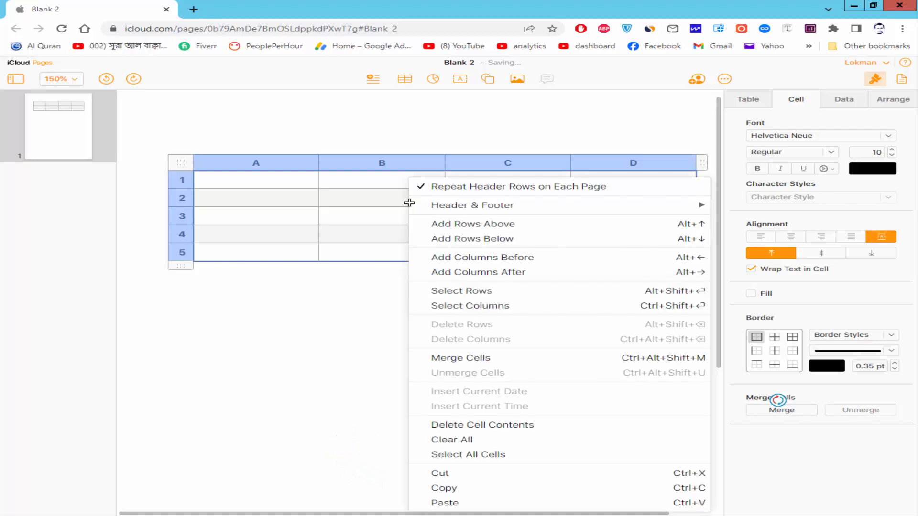
mouse_move(461, 364)
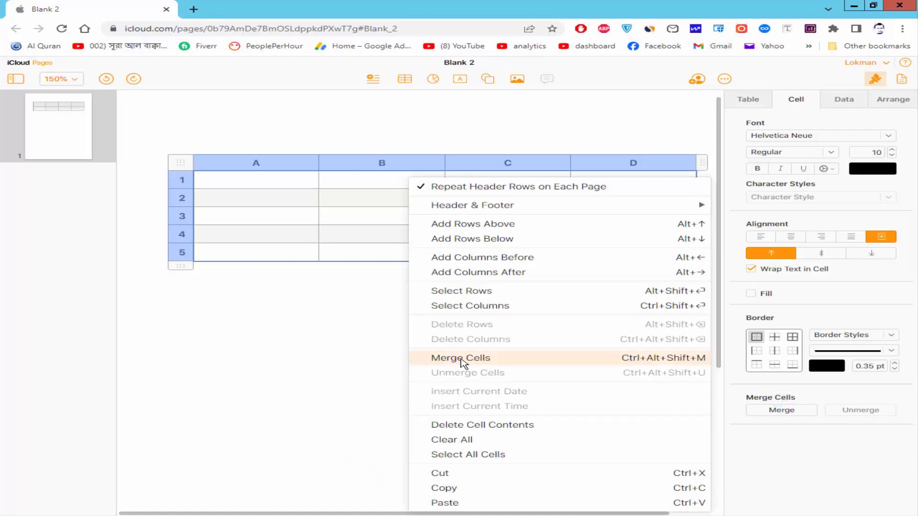
click(460, 358)
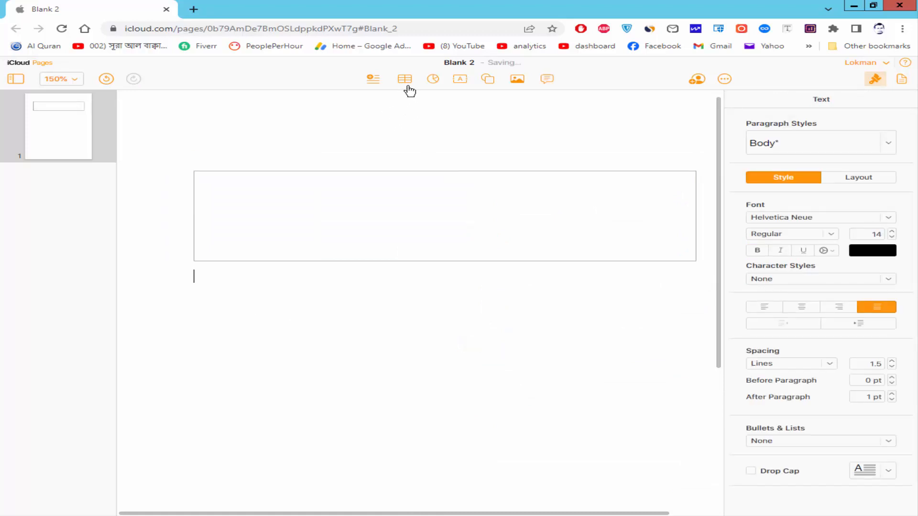
Insert a second 5-by-4 table with header row and column, and select all its cells.
click(404, 79)
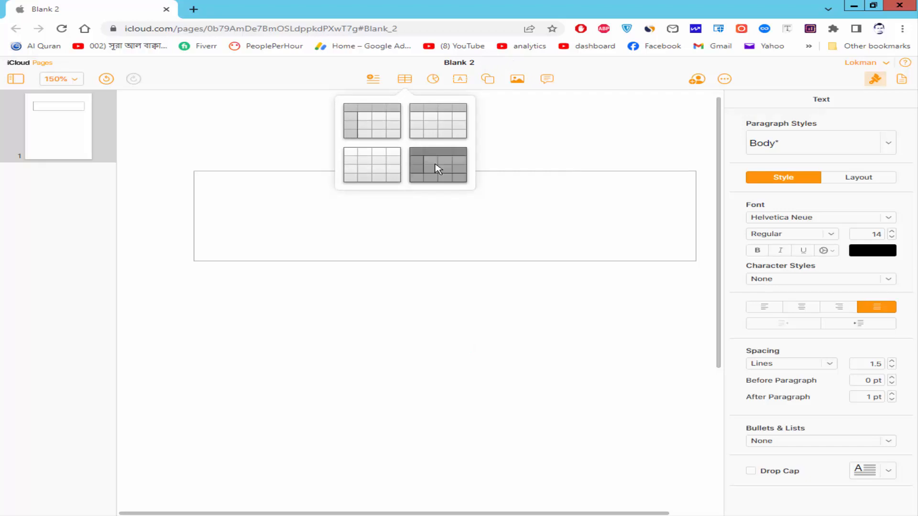
click(437, 165)
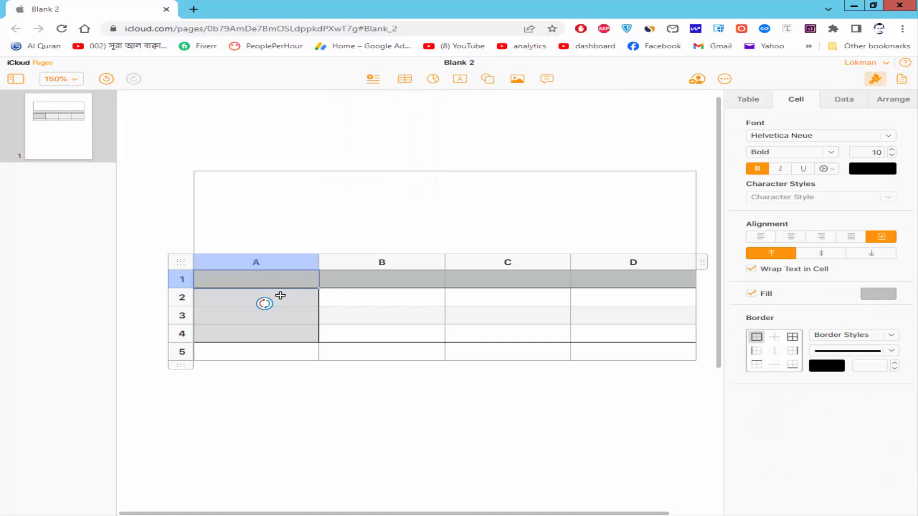
drag(263, 296, 606, 354)
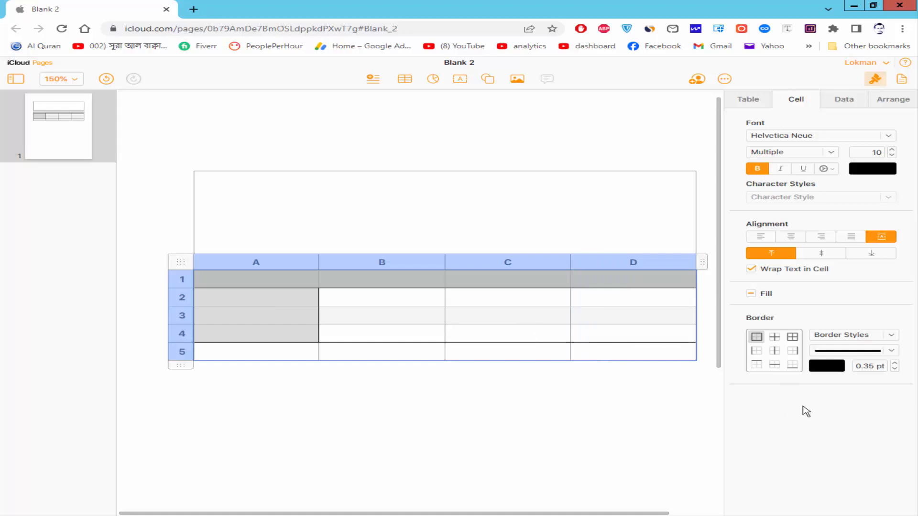
mouse_move(786, 405)
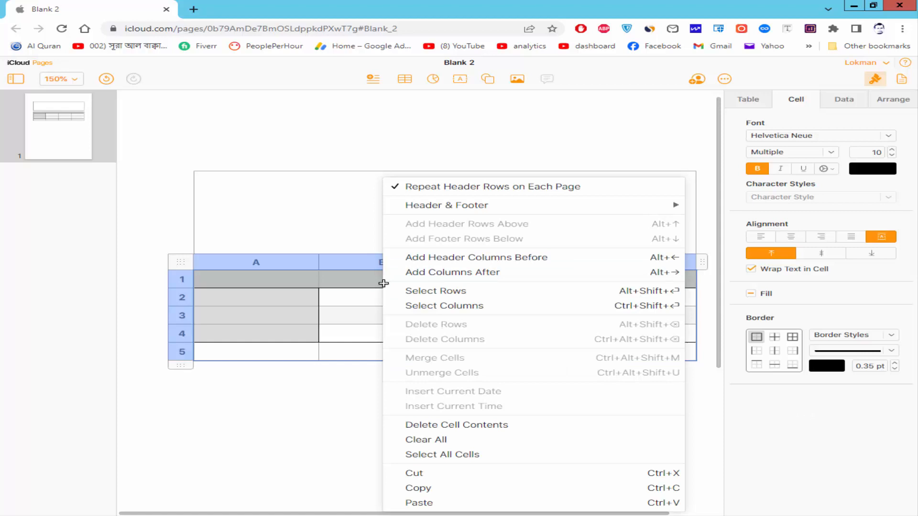
mouse_move(485, 342)
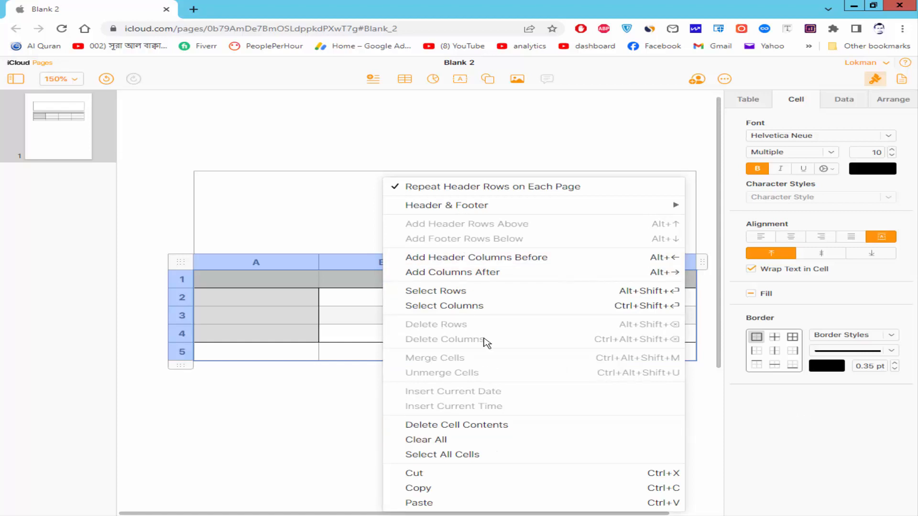
mouse_move(445, 360)
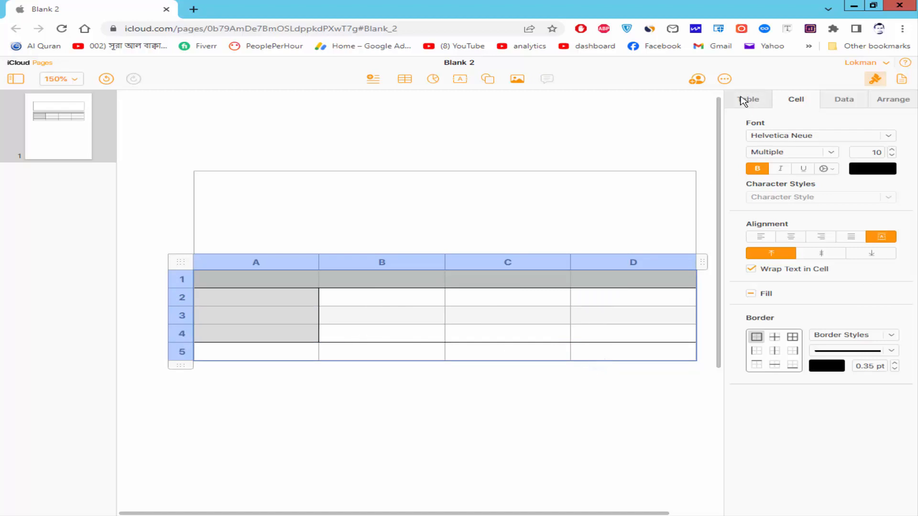
Set the second table's header columns count to 0.
click(747, 99)
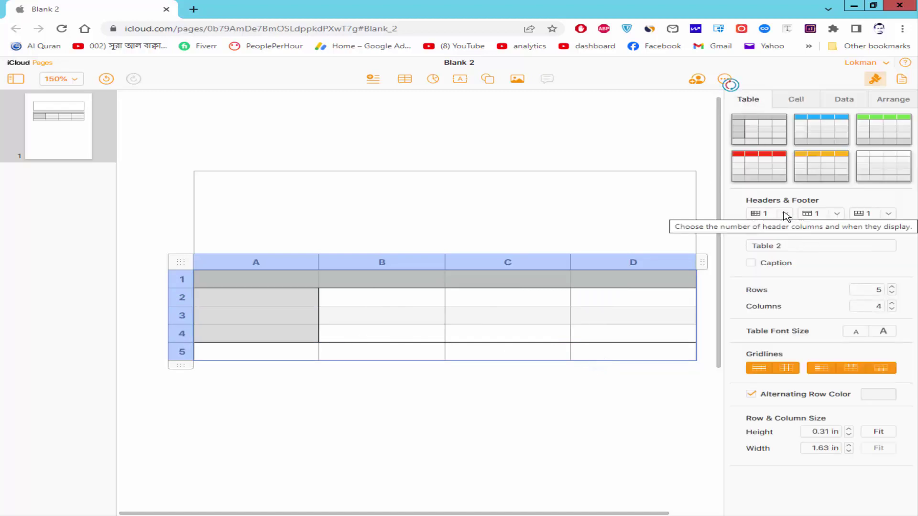
click(774, 213)
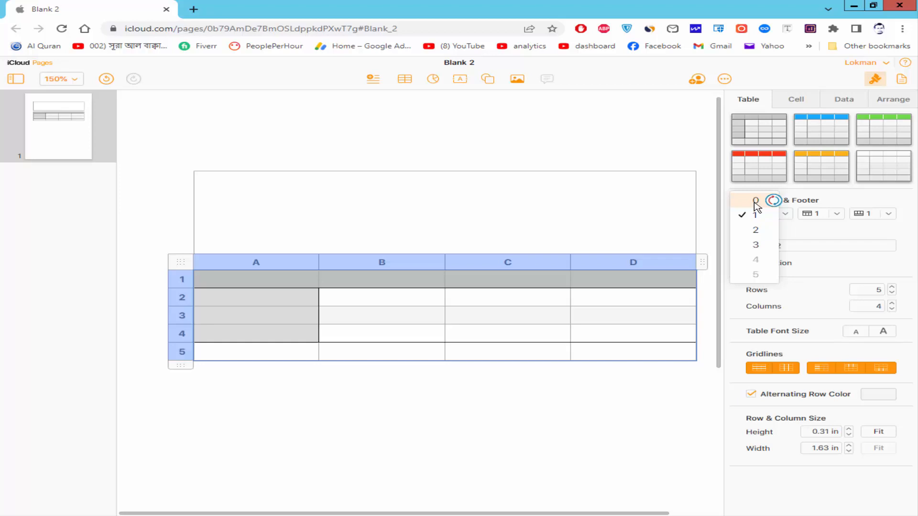
click(755, 200)
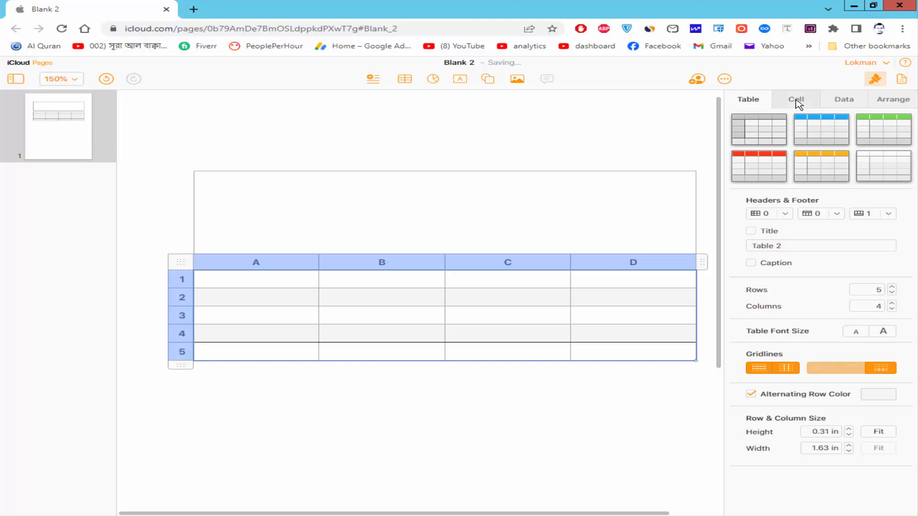
Set the second table's footer rows count to 0.
click(795, 99)
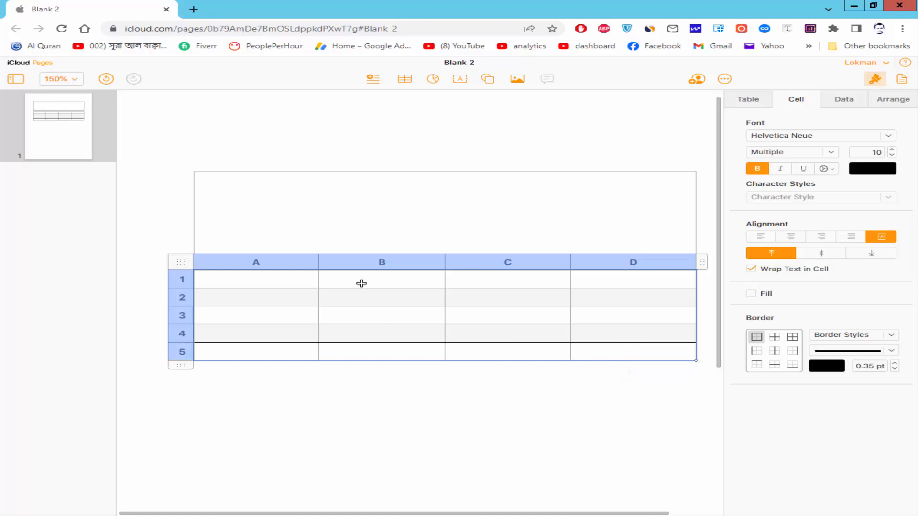
right_click(360, 283)
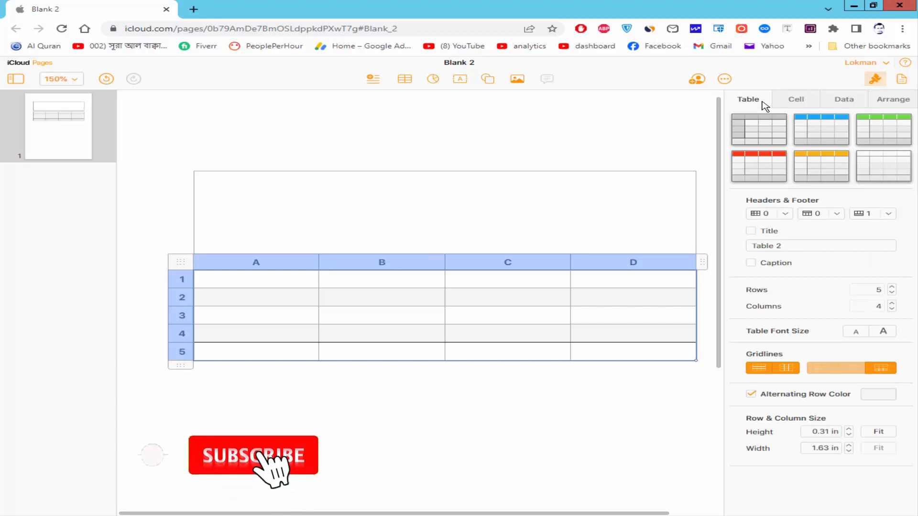
click(254, 456)
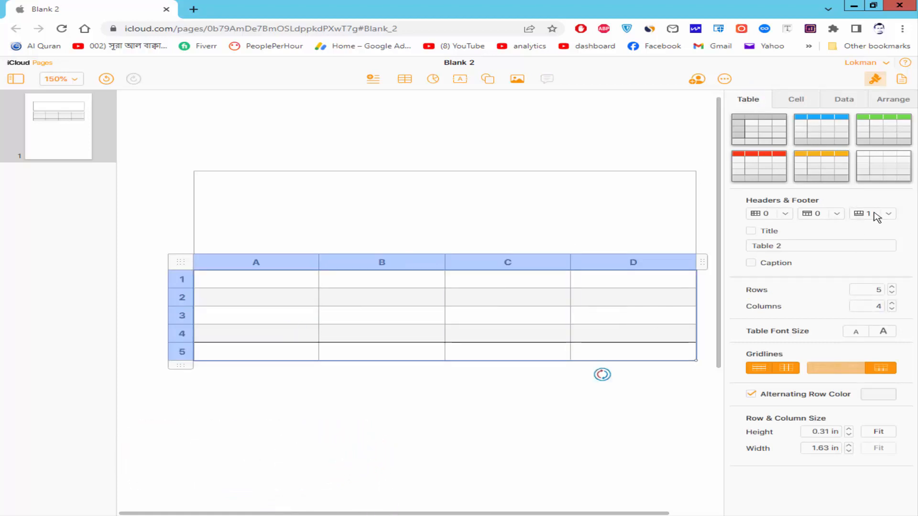
mouse_move(885, 214)
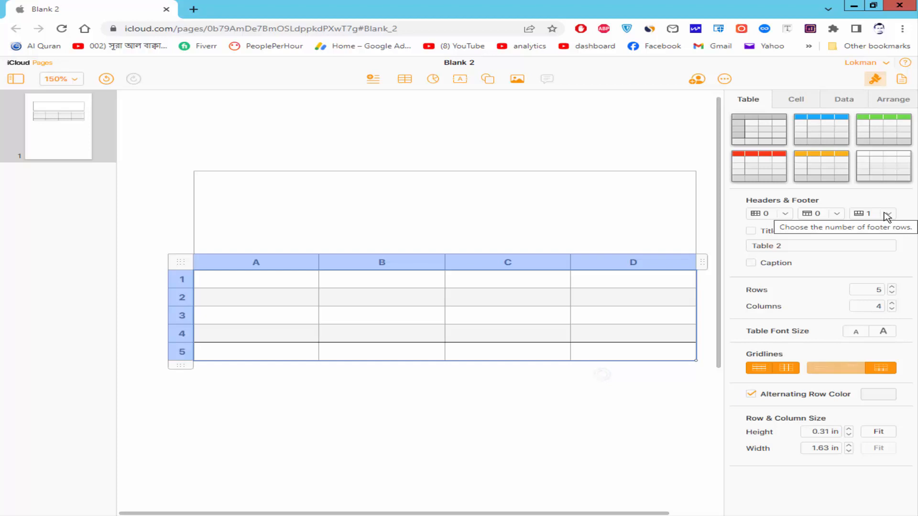
click(887, 213)
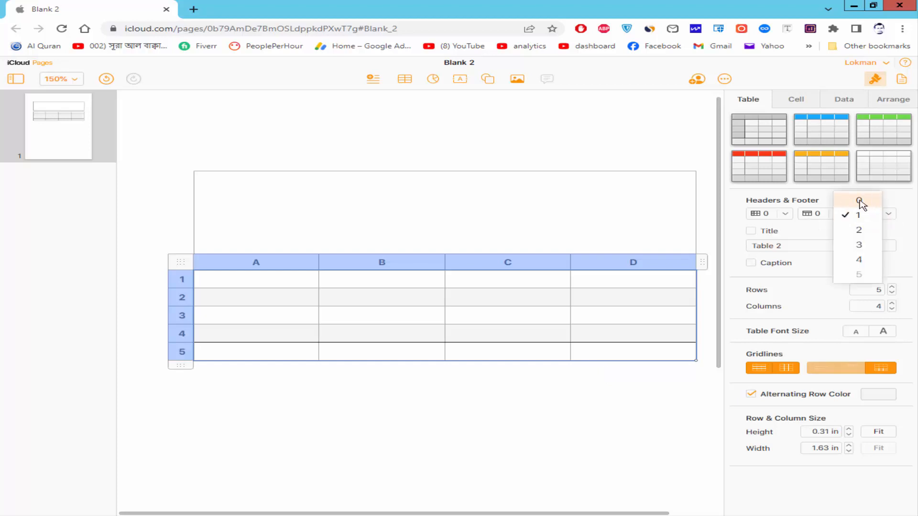
click(859, 202)
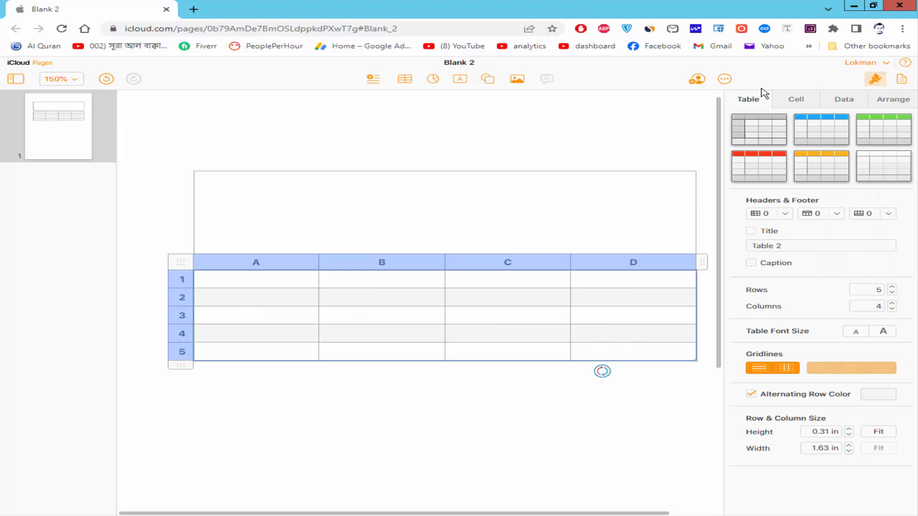
Merge all cells of the second table with Merge Cells into one box.
click(795, 99)
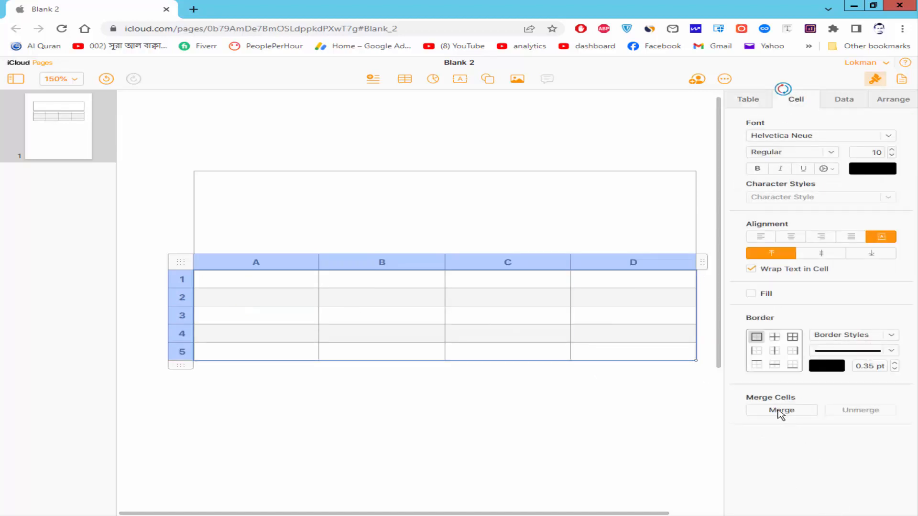
click(781, 410)
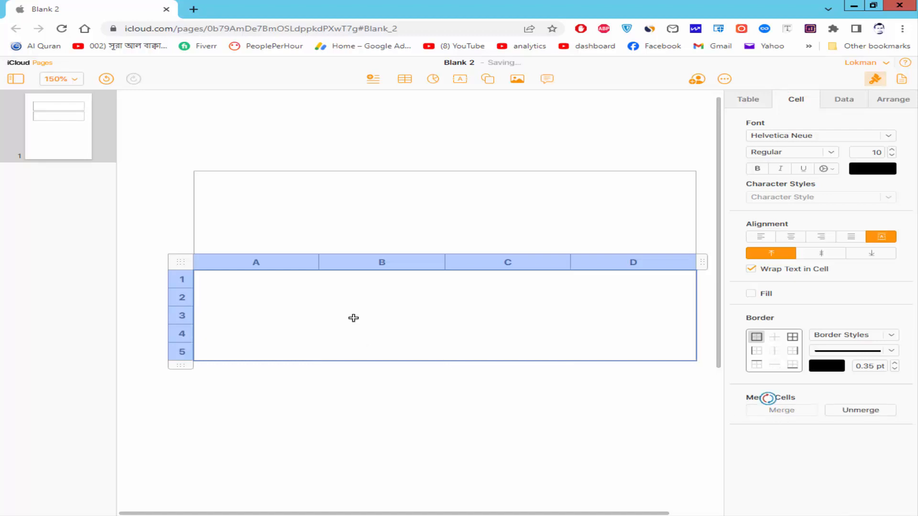
right_click(352, 318)
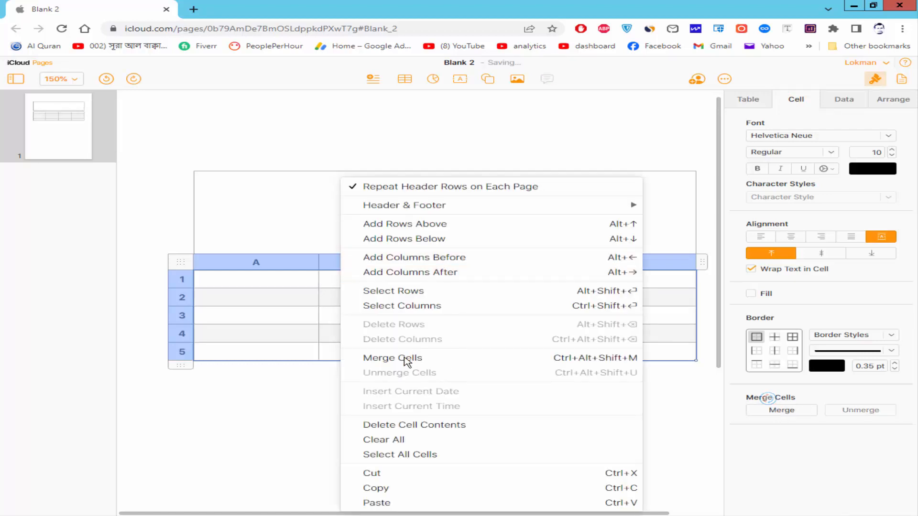
click(393, 358)
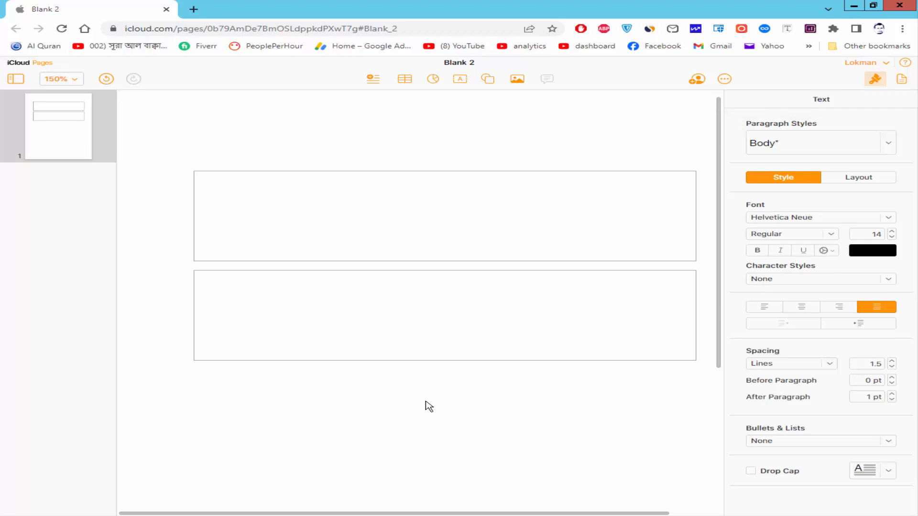
click(194, 376)
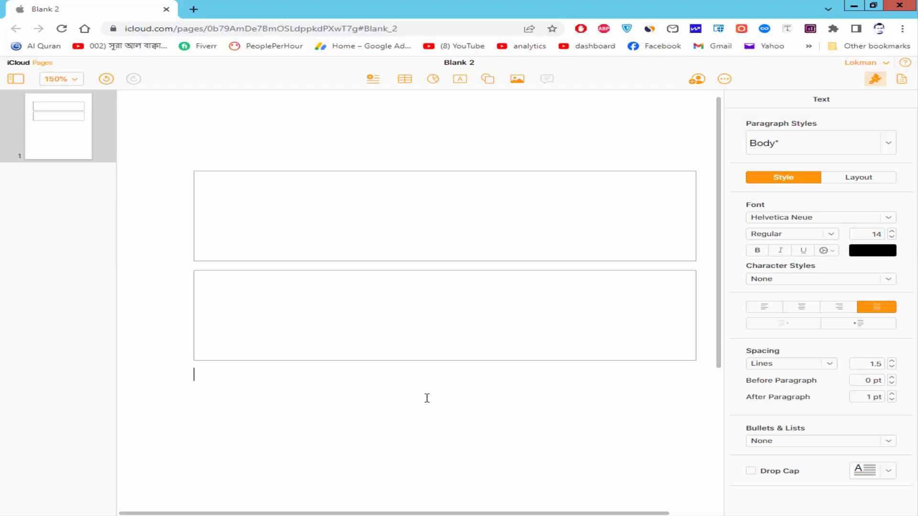